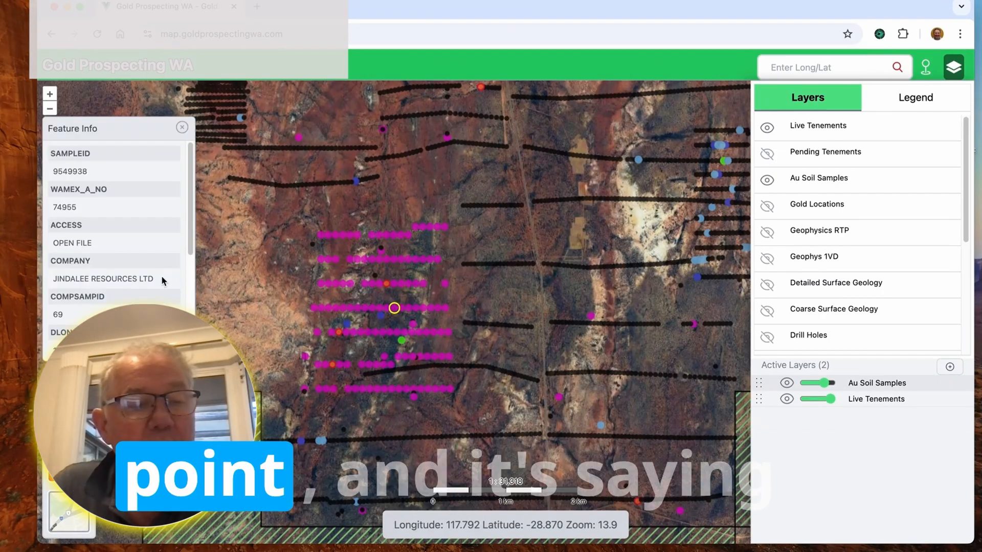
{"action": "scroll", "scroll_direction": "down", "scroll_amount": 3}
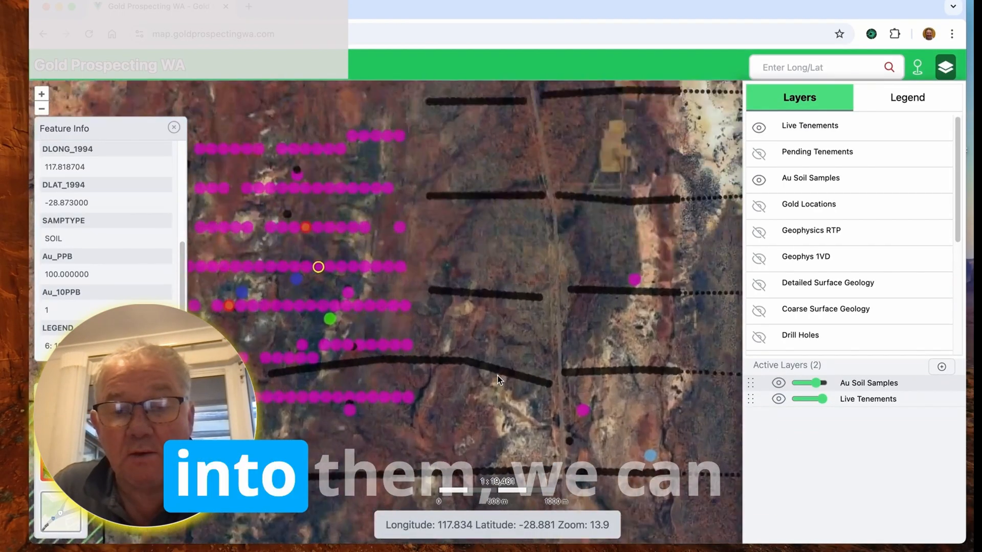
{"action": "scroll", "scroll_direction": "up", "scroll_amount": 3}
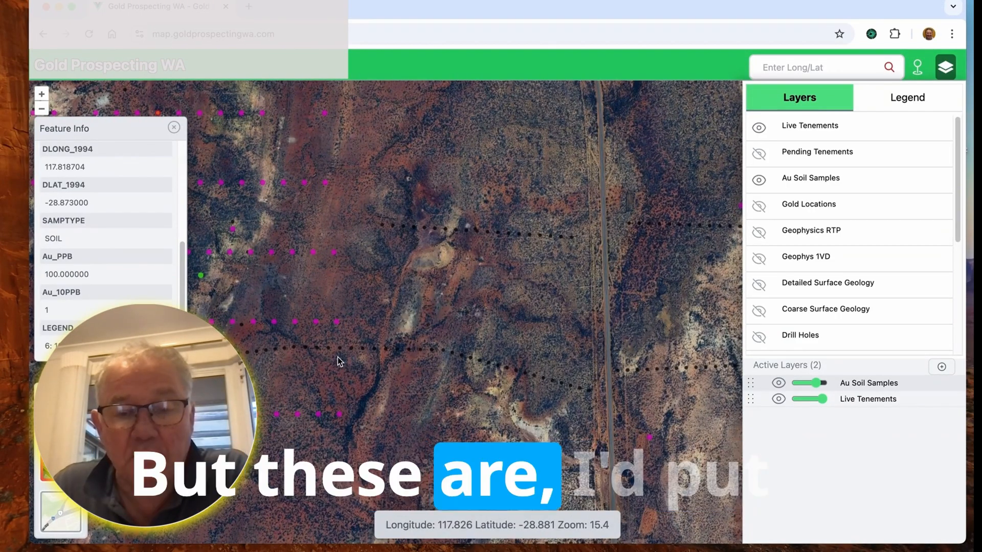
{"action": "scroll", "scroll_direction": "down", "scroll_amount": 3}
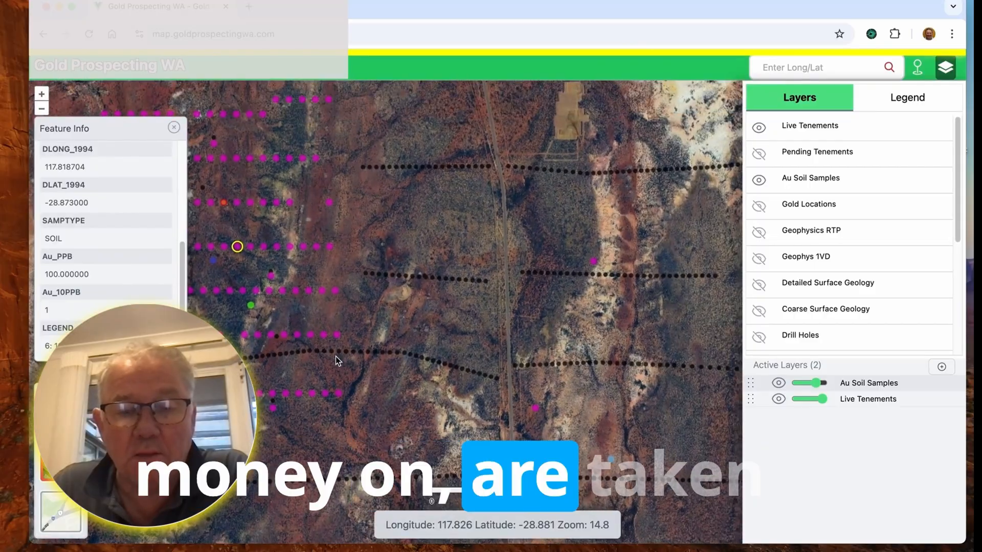